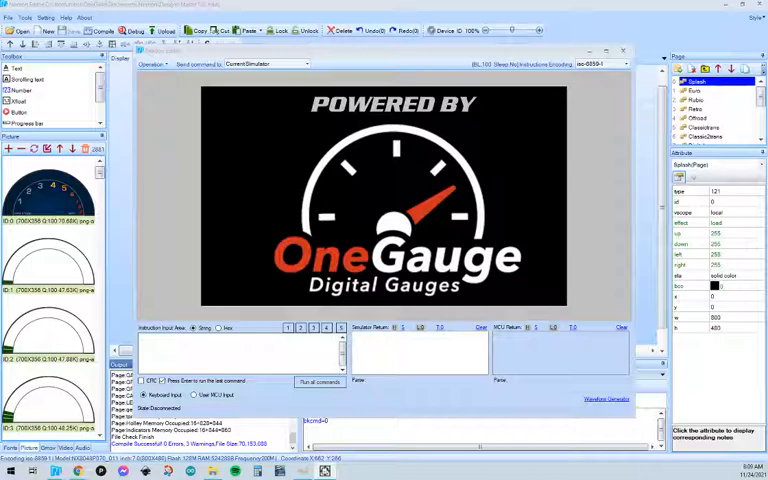
mouse_move(584, 230)
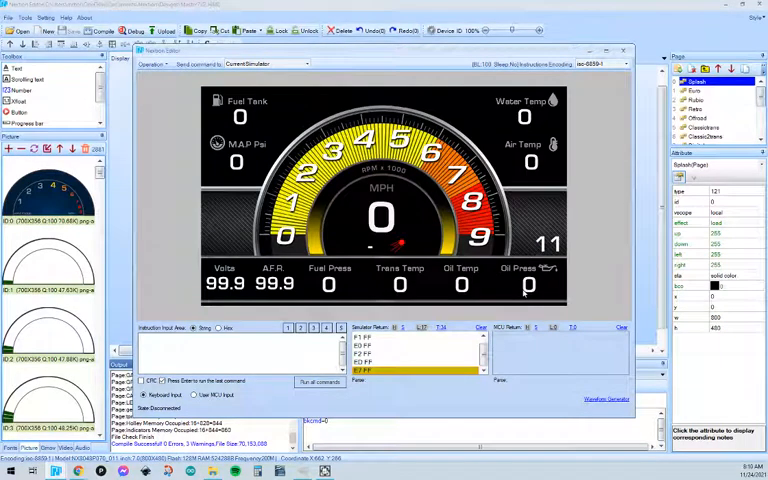
mouse_move(556, 296)
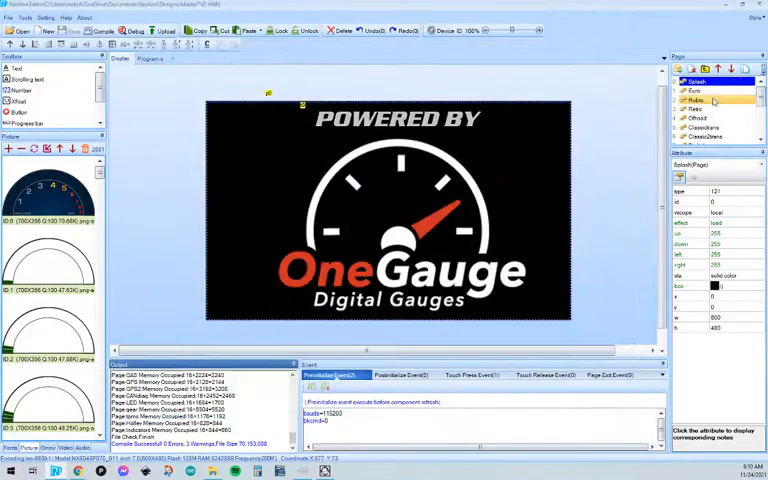
Step: Browse the NW digital, blue tachometer and NW/H2O-OIL dial pages, selecting a navigation button
left_click(696, 120)
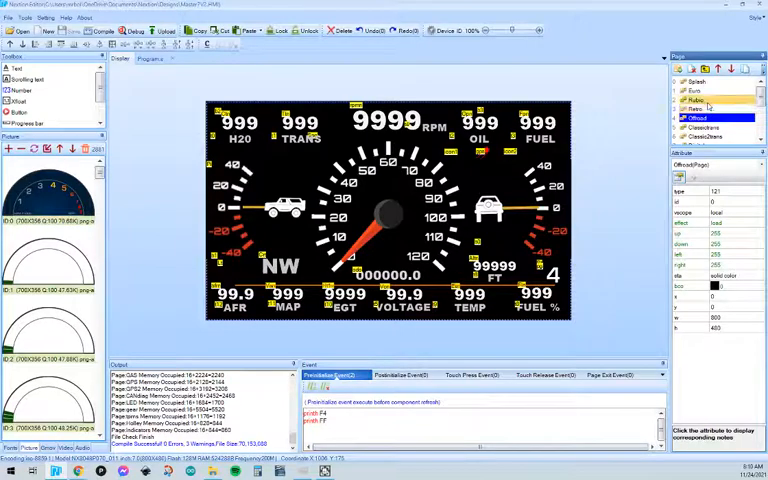
left_click(700, 92)
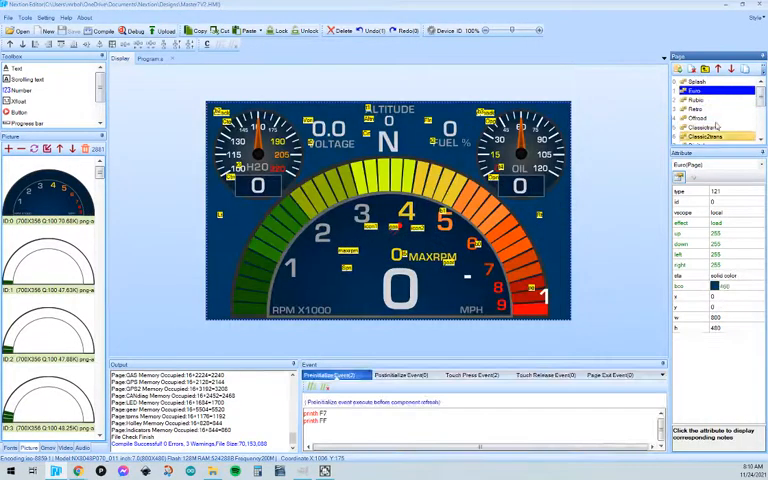
left_click(714, 126)
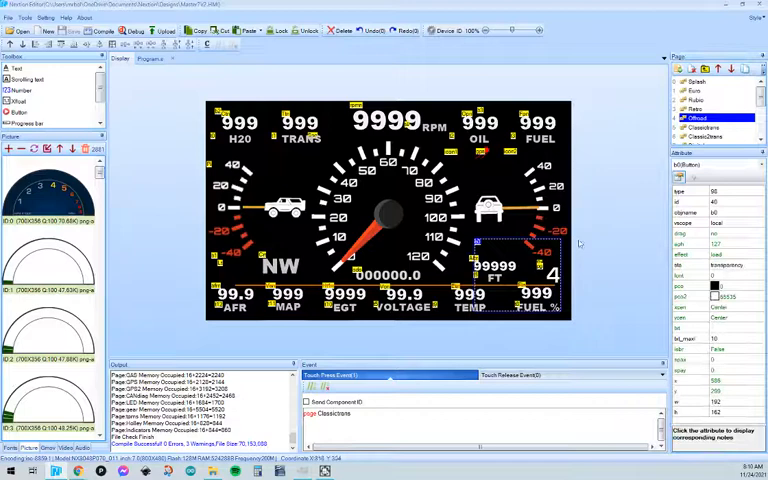
left_click(702, 108)
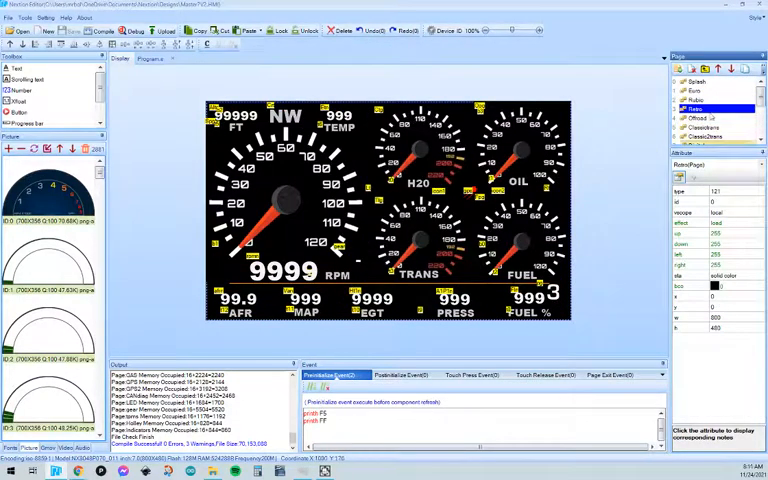
Step: Continue through the remaining gauge pages, ending on the white analog gauge page
left_click(700, 120)
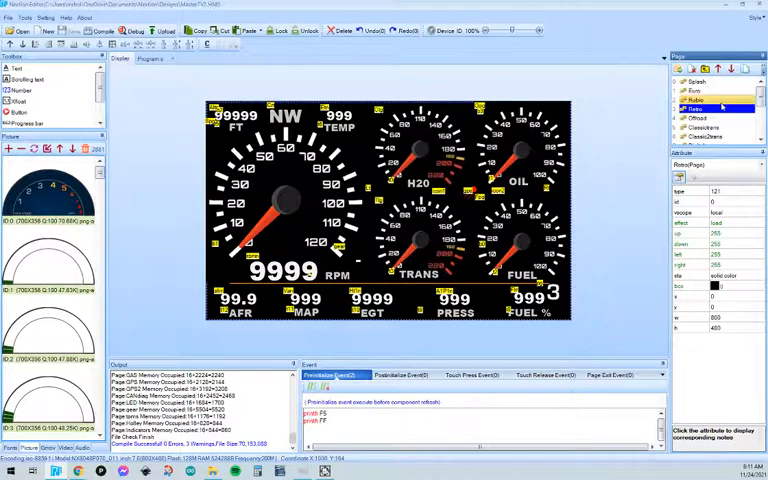
left_click(706, 128)
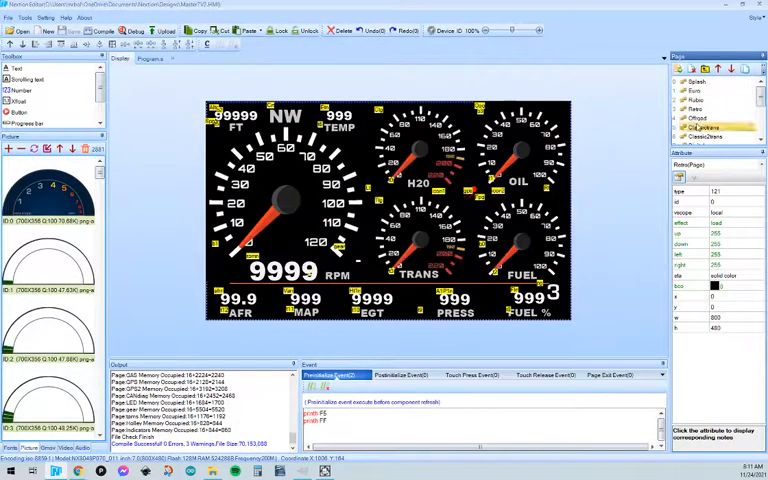
left_click(696, 116)
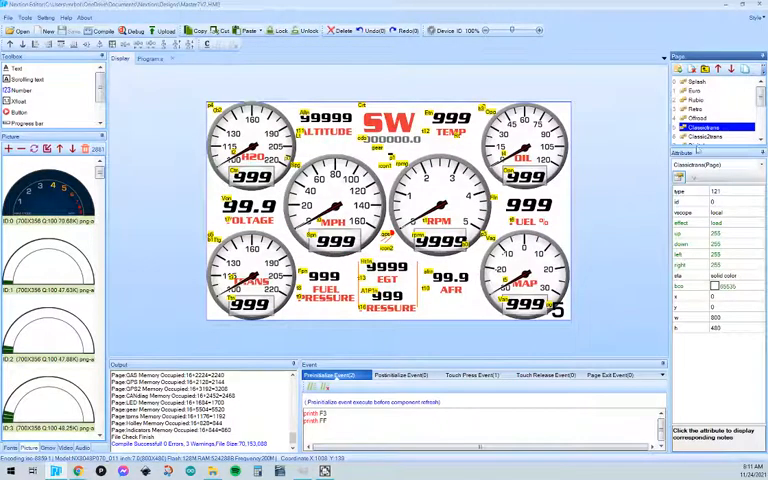
left_click(696, 90)
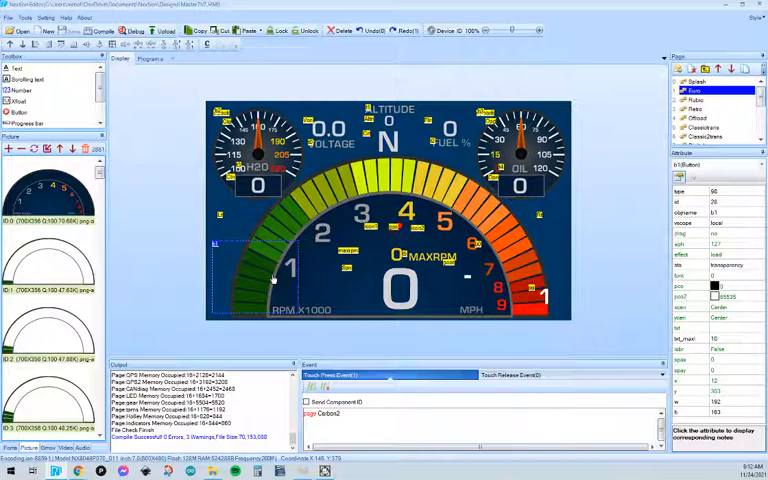
mouse_move(276, 270)
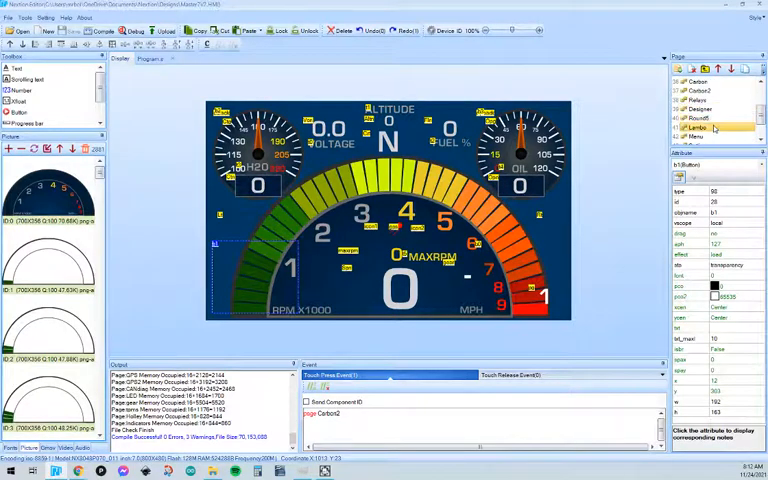
Step: View the carbon dial and blue tachometer pages, then the SYSTEM OK page's button event
left_click(700, 84)
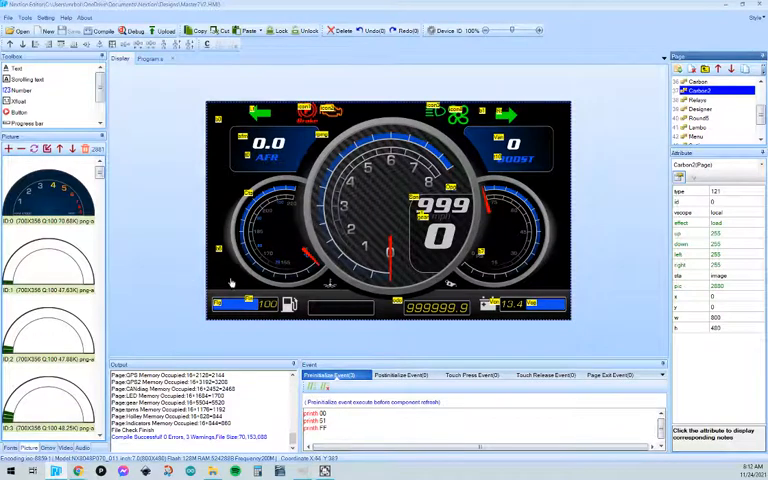
left_click(520, 296)
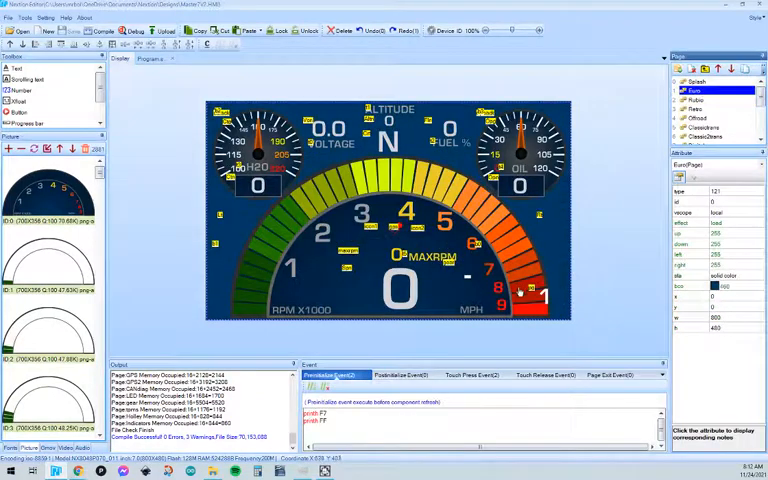
left_click(696, 100)
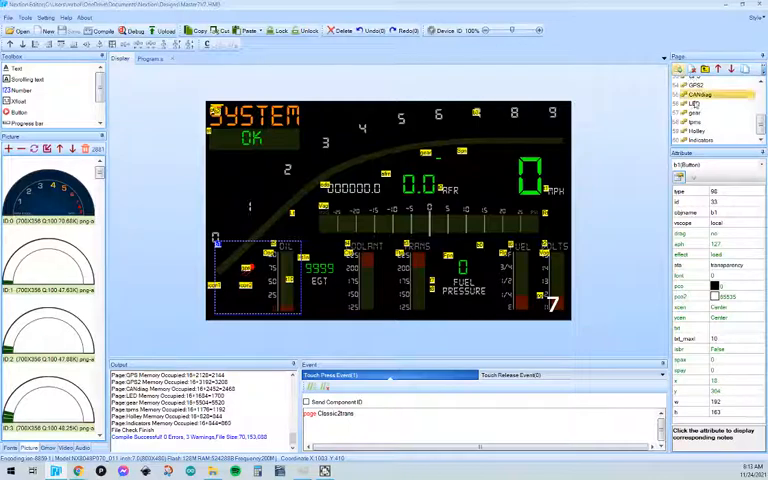
Step: Add a new blank page, then go back to the blue tachometer page's button
left_click(704, 140)
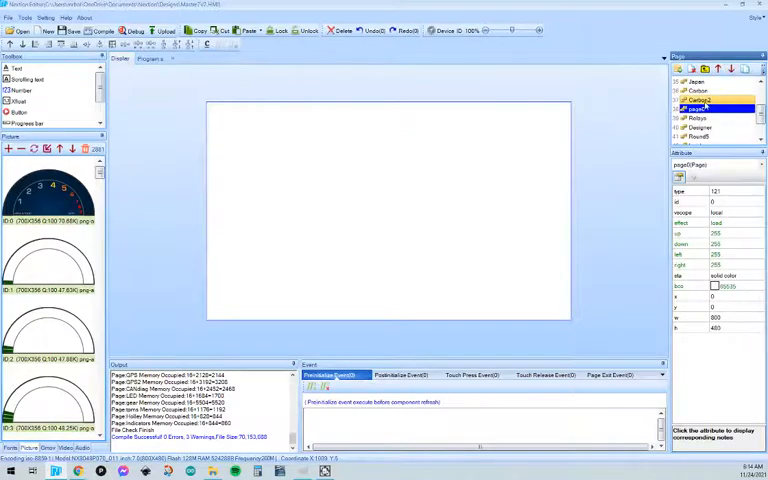
left_click(700, 100)
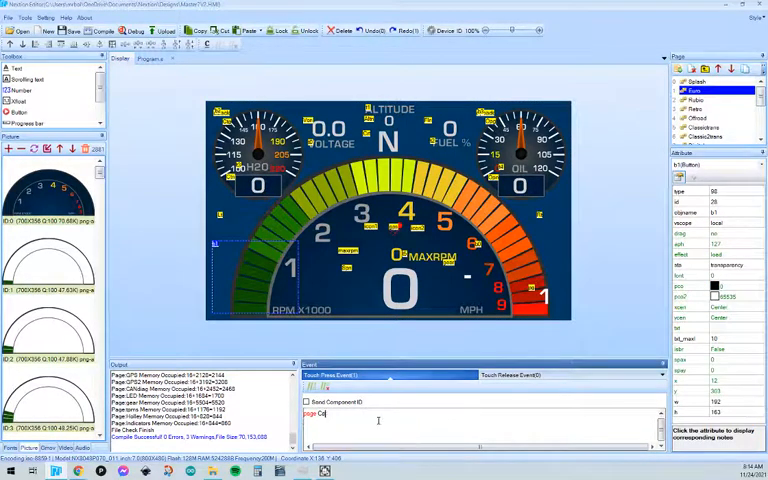
Step: Set the button's Touch Press Event to page0 and run the dash in the debug simulator
type("page0")
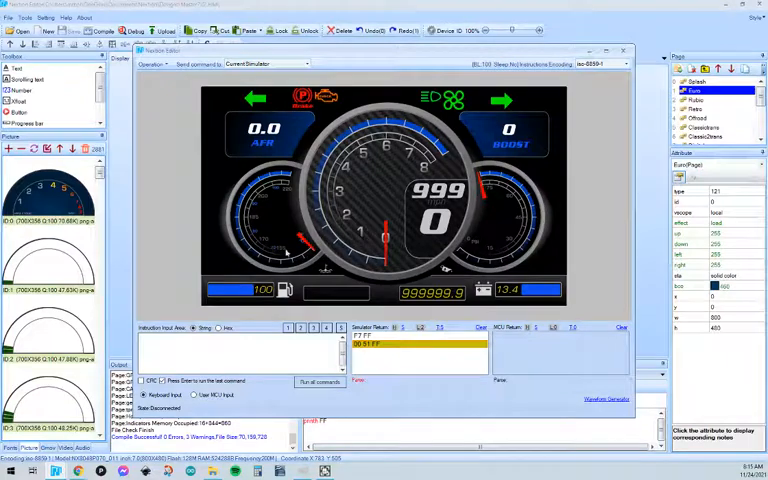
mouse_move(528, 270)
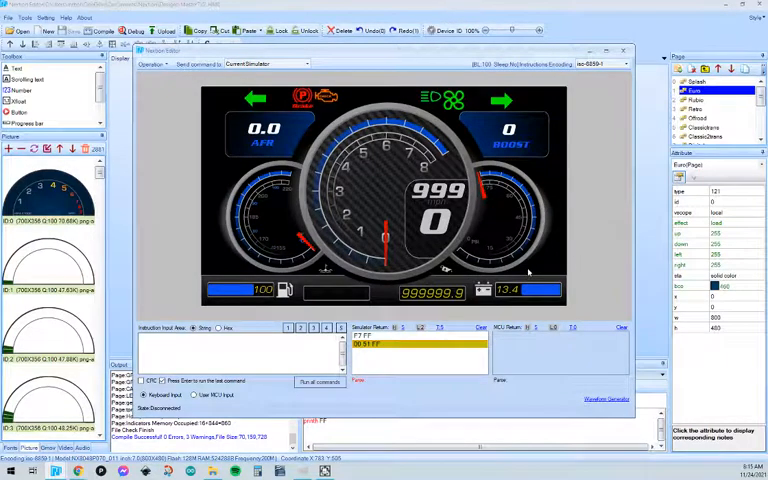